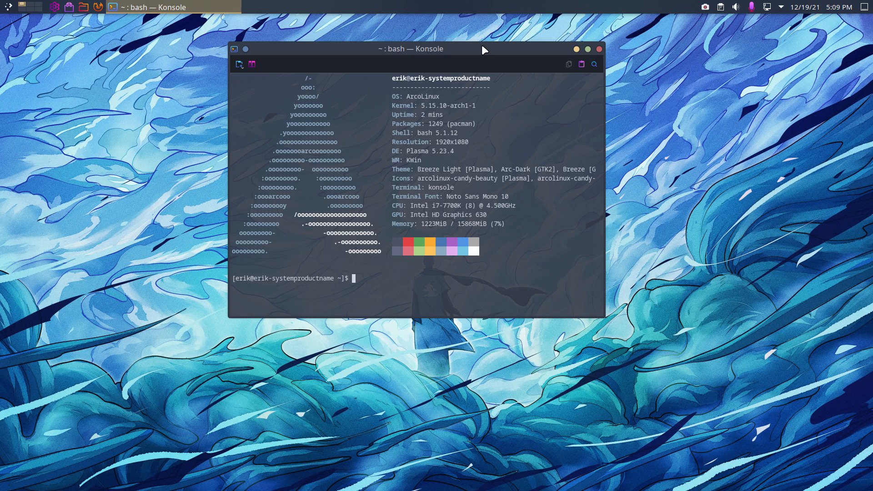
Step: Run 'sudo pacman -S quickgui-bin' in Konsole, tab-completing the package name from 'quick'
type("sduo")
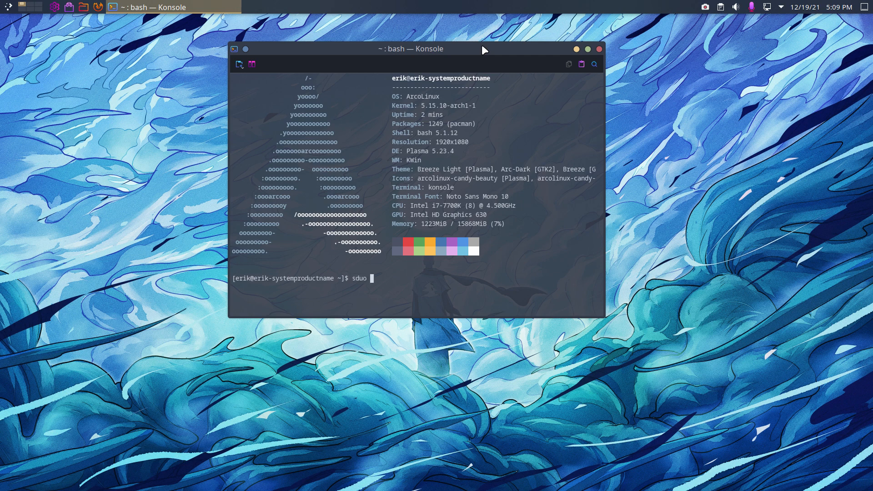
key("BackSpace")
type("udo pma")
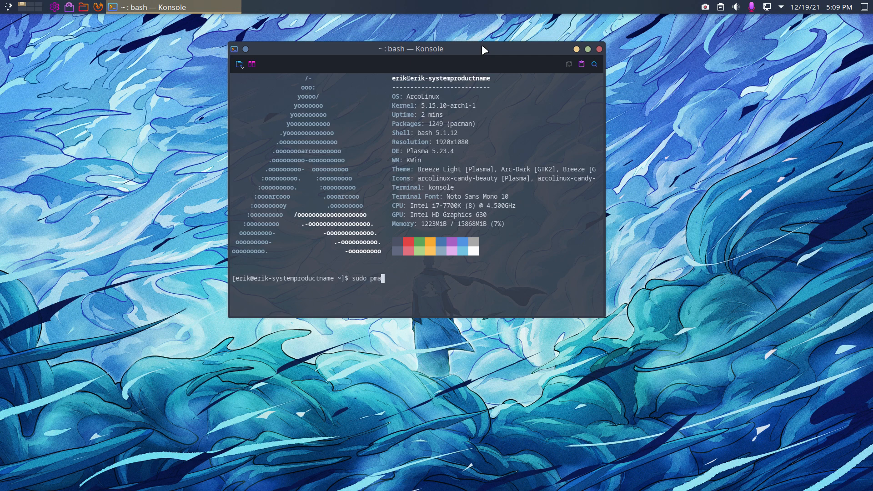
type("c")
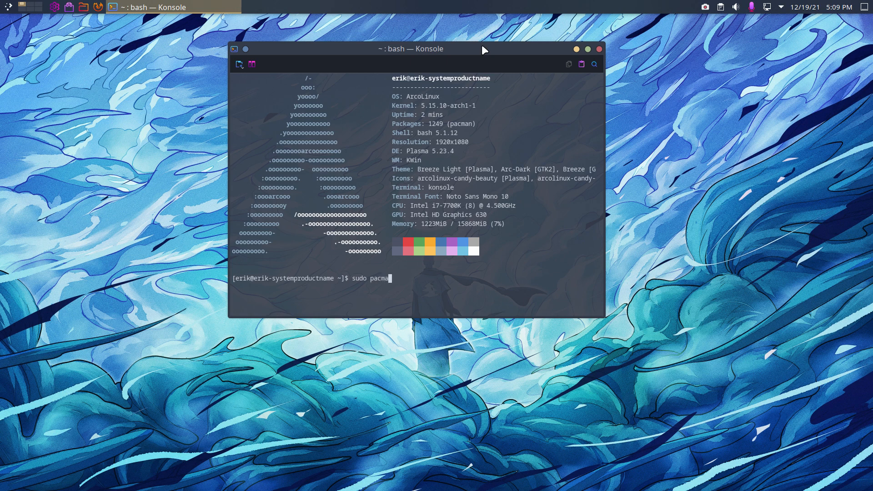
type("-S")
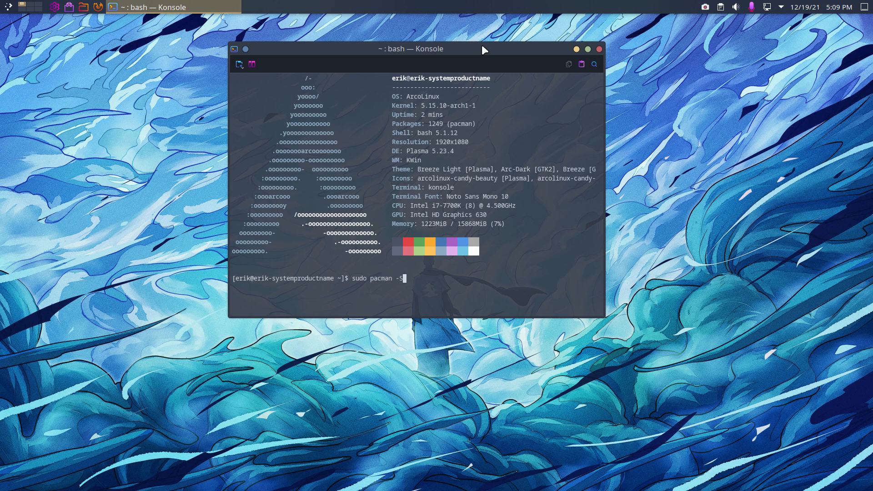
type("quick")
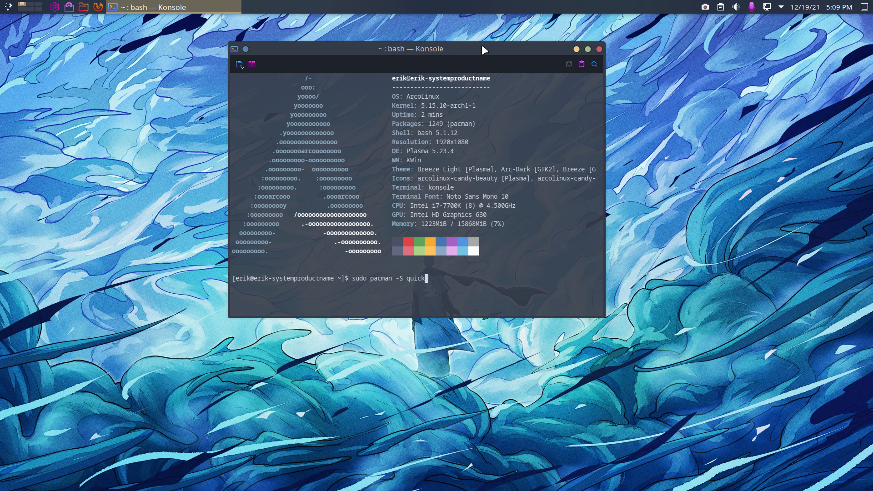
key("Tab")
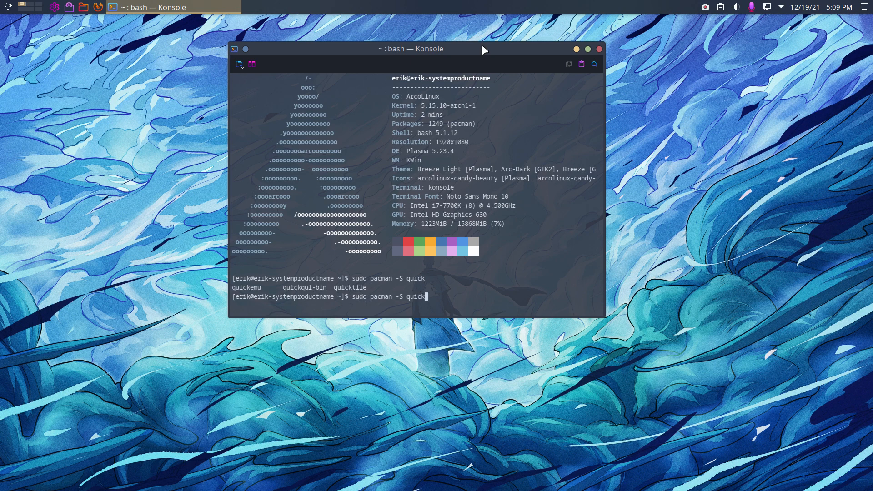
type("gui")
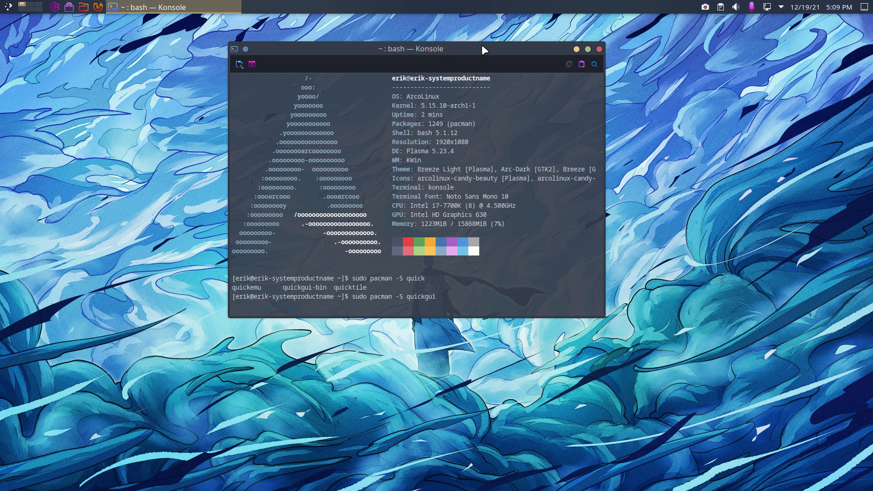
key("Return")
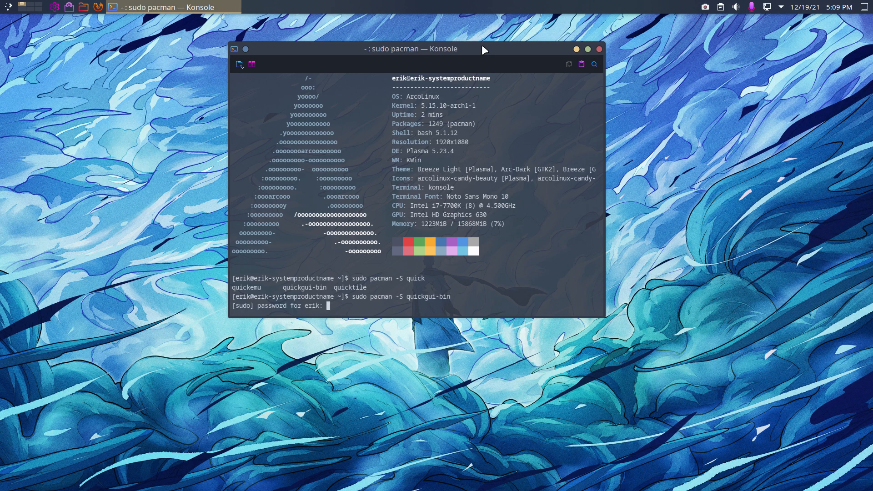
Step: Submit the sudo password and confirm with Y to install quickgui-bin plus 22 dependencies
key("Return")
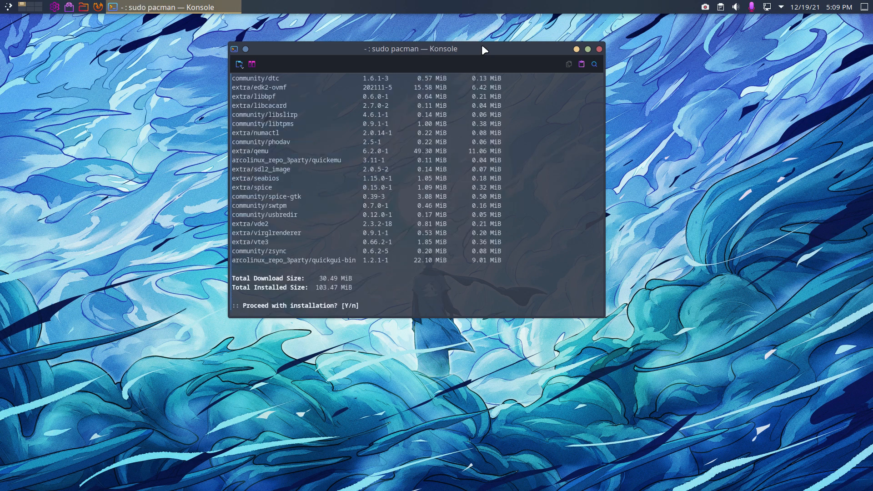
mouse_move(386, 161)
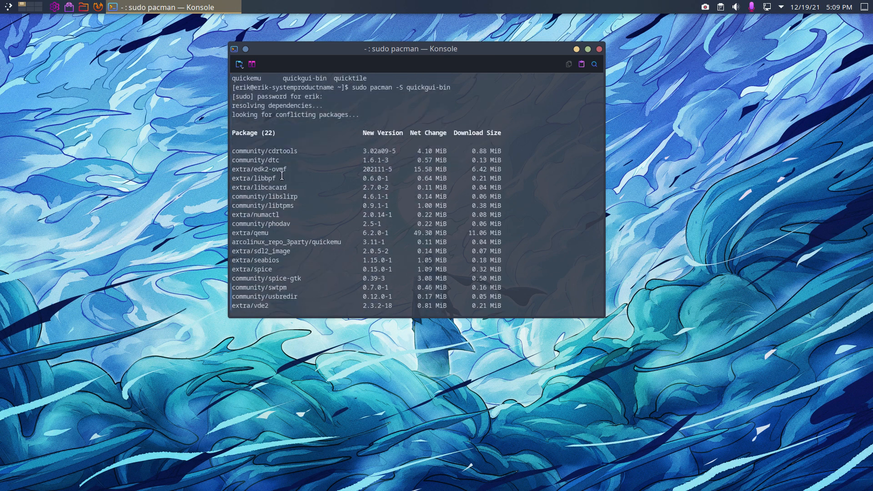
scroll("down", 3)
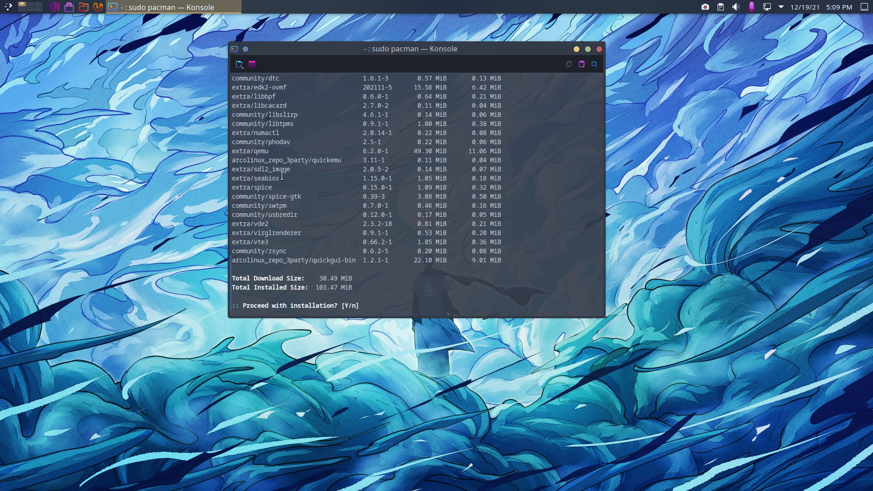
mouse_move(328, 159)
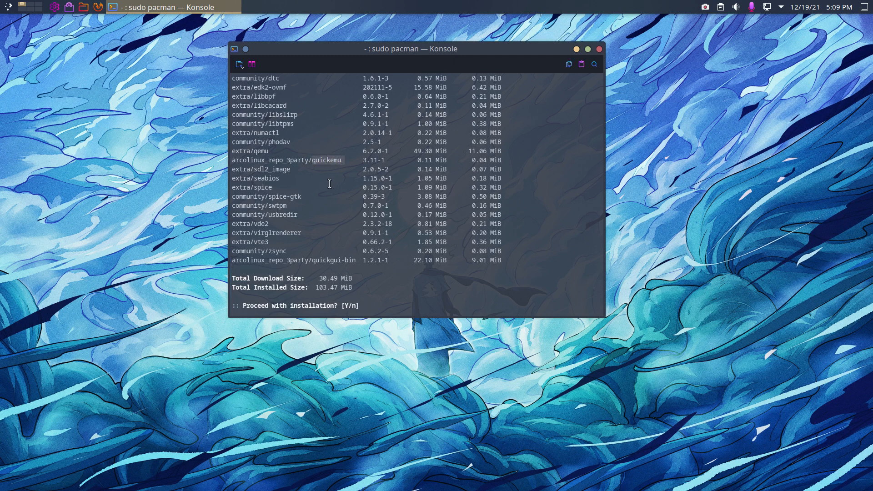
type("Y")
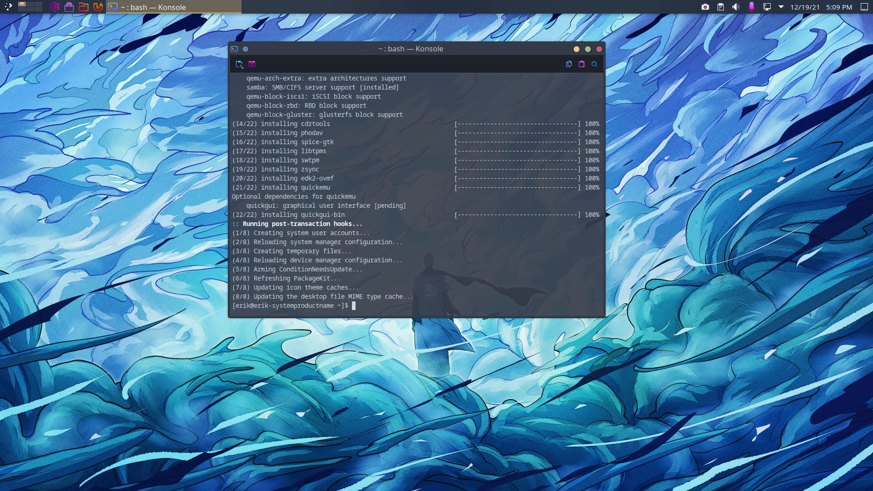
mouse_move(581, 64)
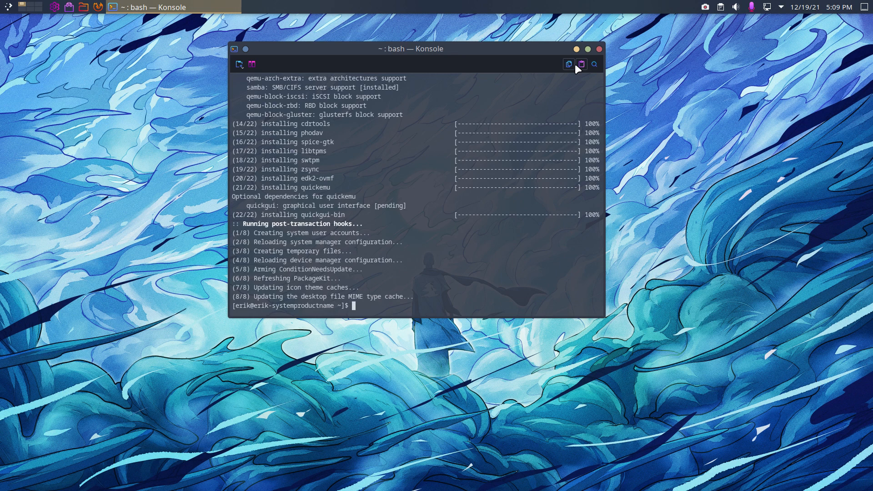
mouse_move(600, 52)
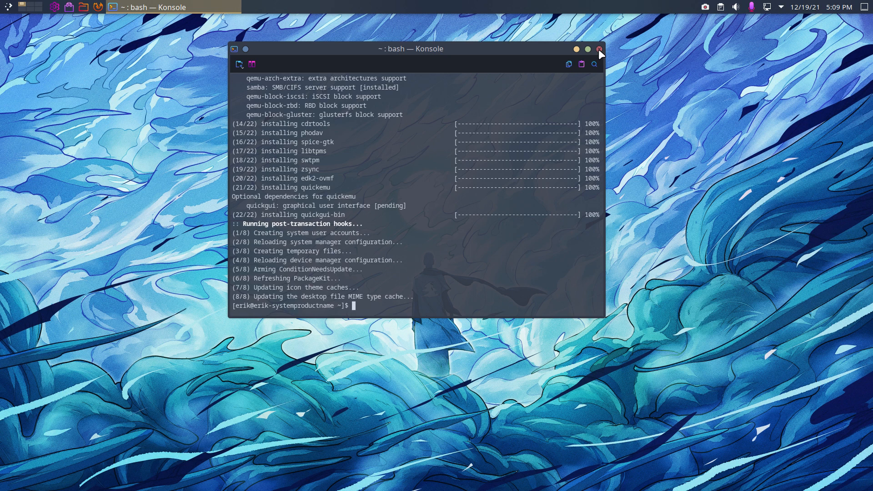
Step: Close Konsole and launch quickgui from the launcher's Lost & Found category
left_click(599, 49)
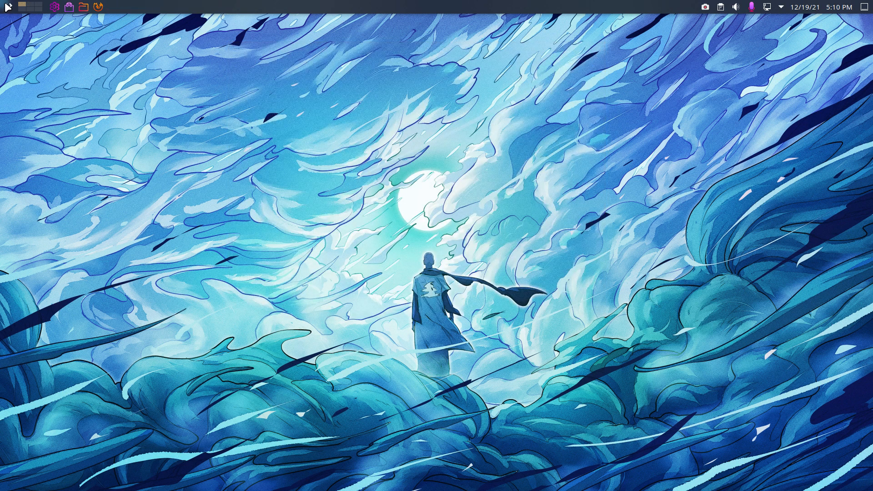
left_click(5, 7)
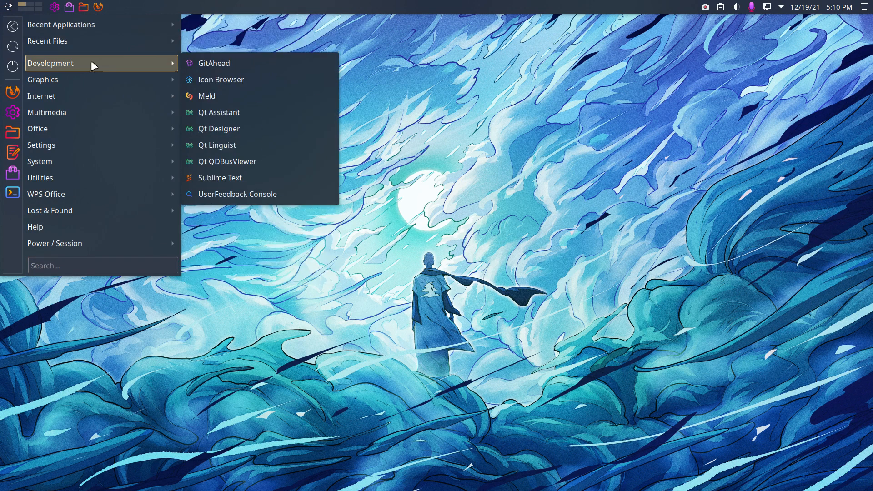
mouse_move(95, 69)
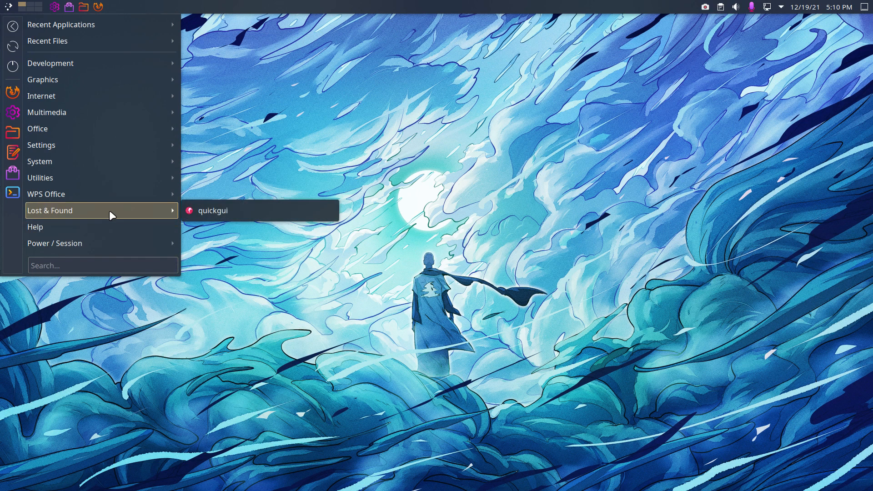
mouse_move(211, 210)
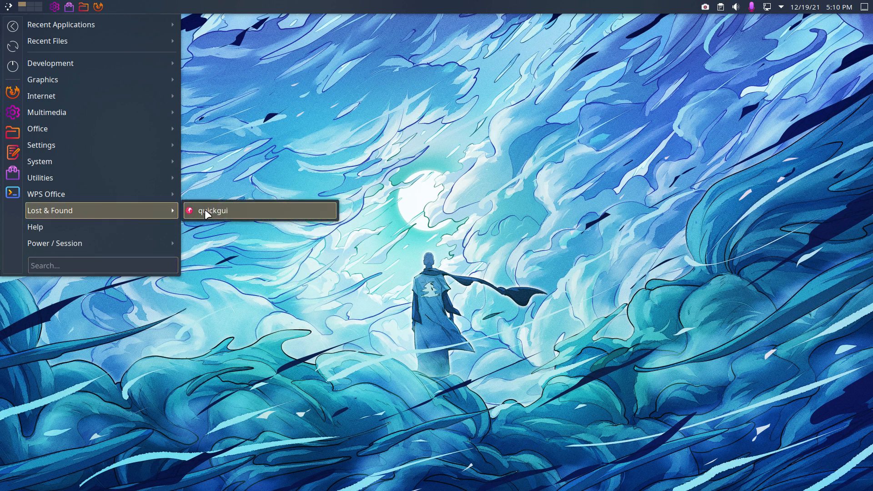
left_click(212, 211)
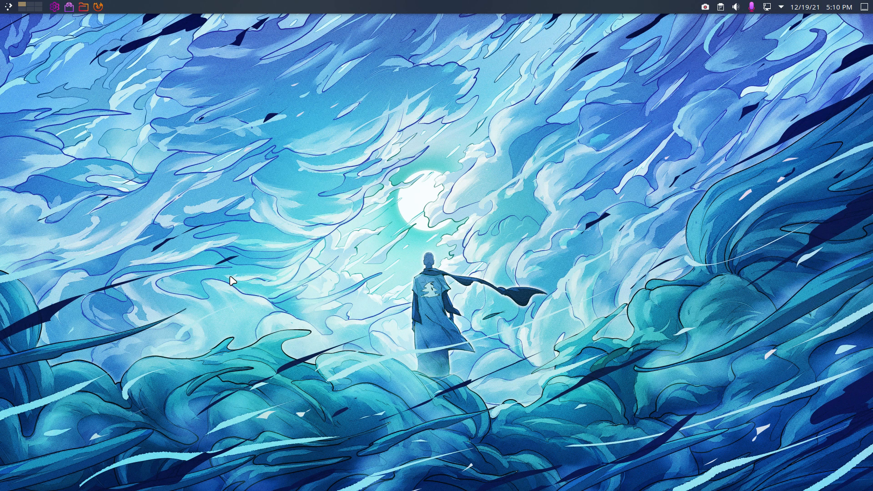
mouse_move(247, 235)
type("quic")
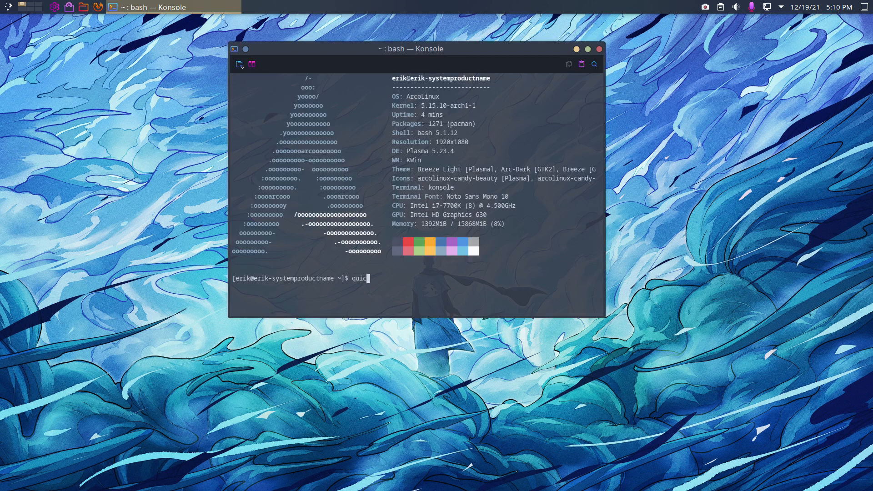
Step: Run the quickgui command in a fresh Konsole to open Quickgui's main menu
key("Tab")
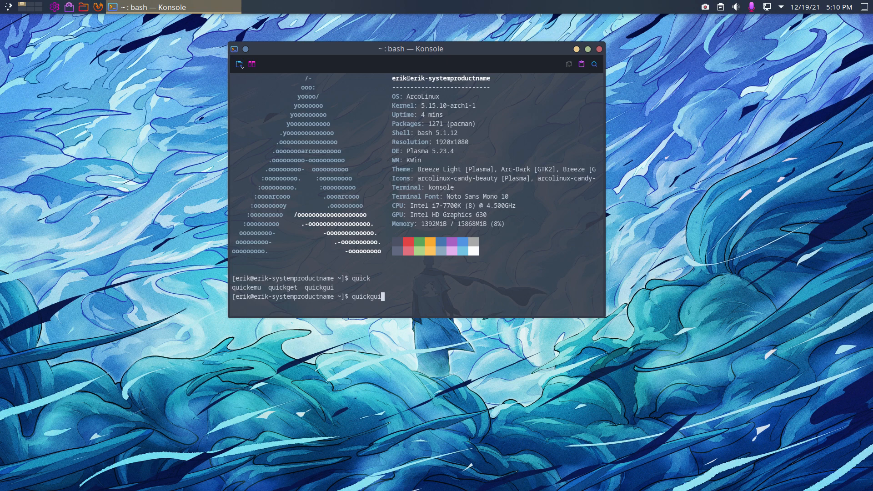
key("Return")
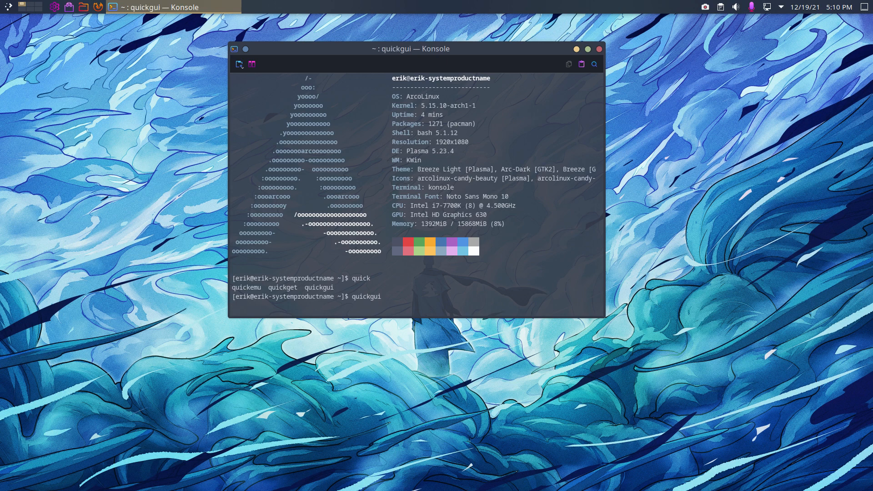
key("Return")
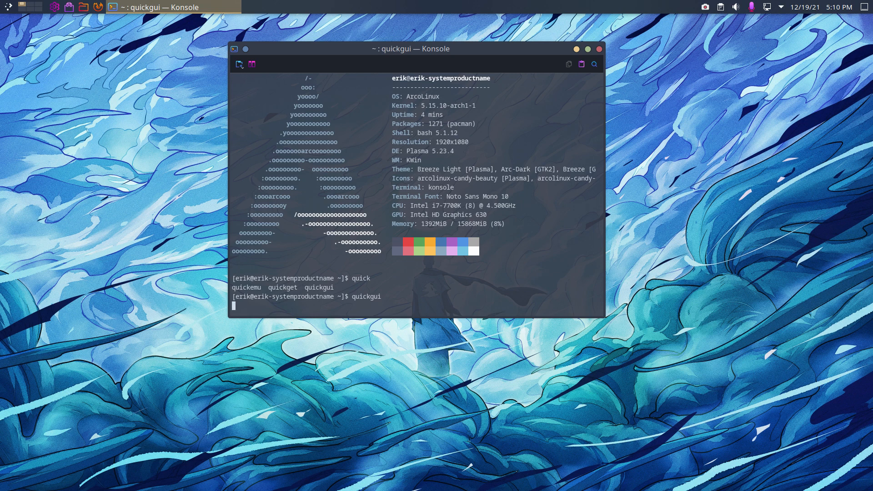
key("Return")
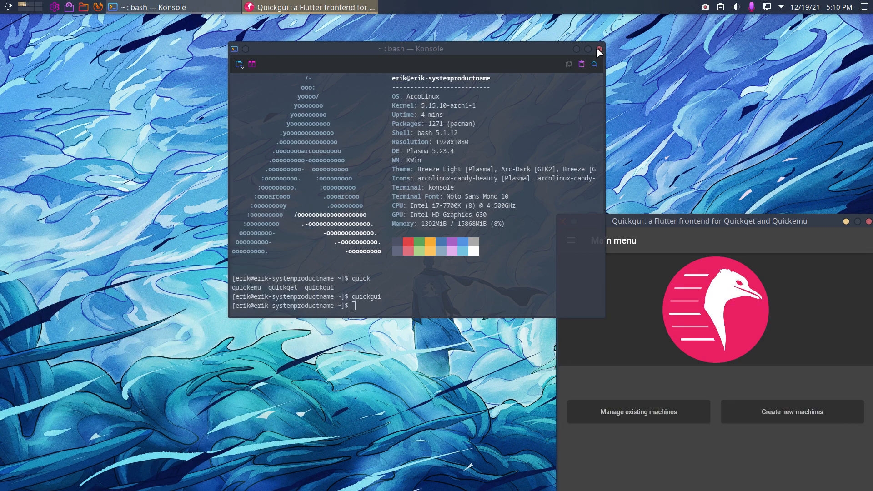
Step: Close the terminal, browse .config and Home in Dolphin, then close Dolphin
left_click(598, 50)
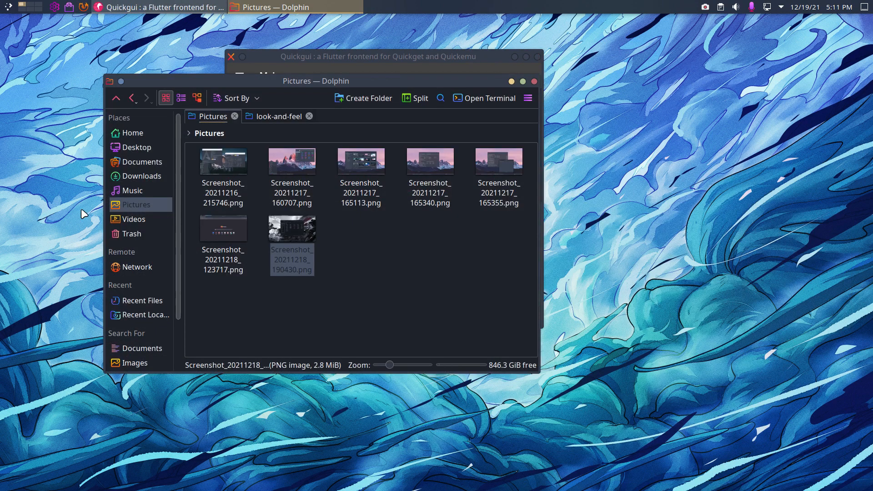
left_click(132, 133)
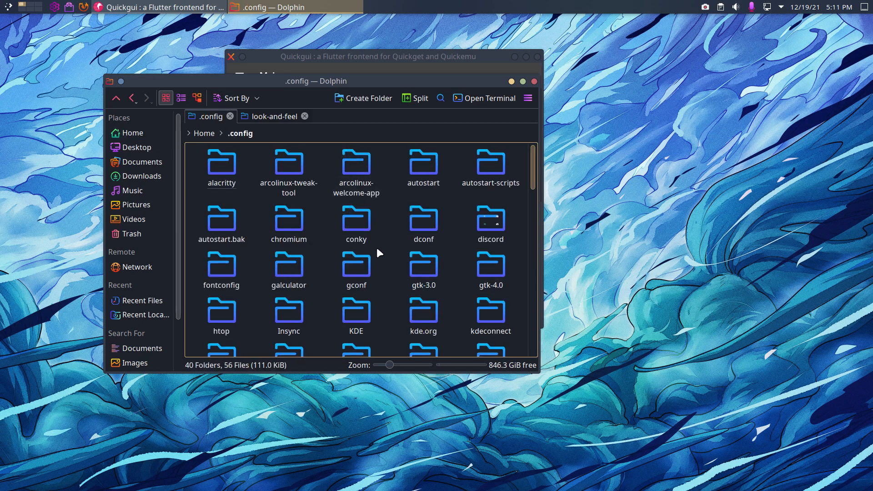
scroll("down", 3)
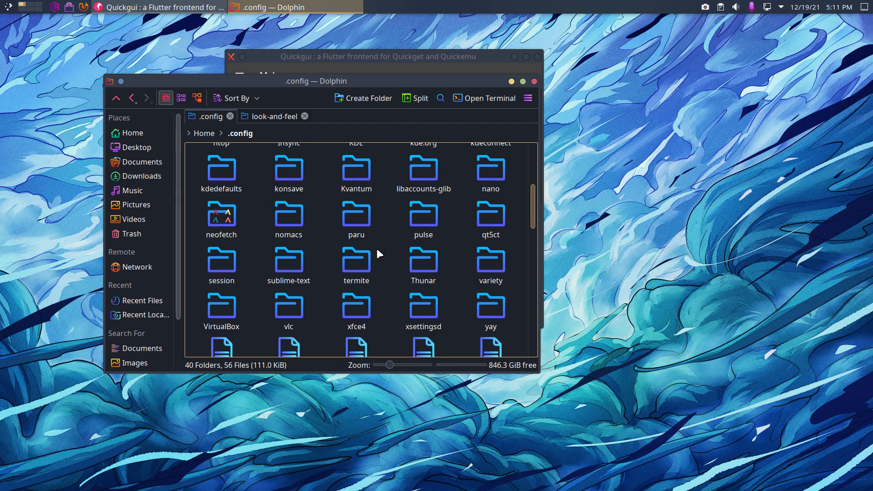
scroll("down", 3)
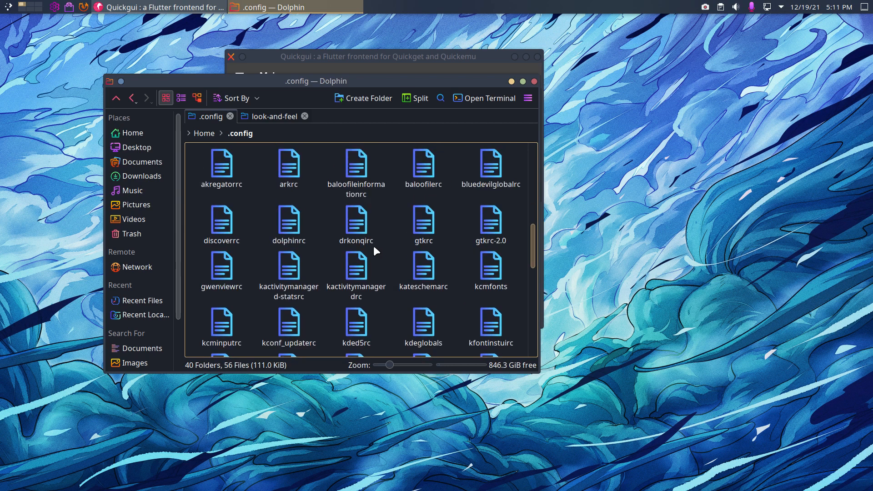
left_click(131, 132)
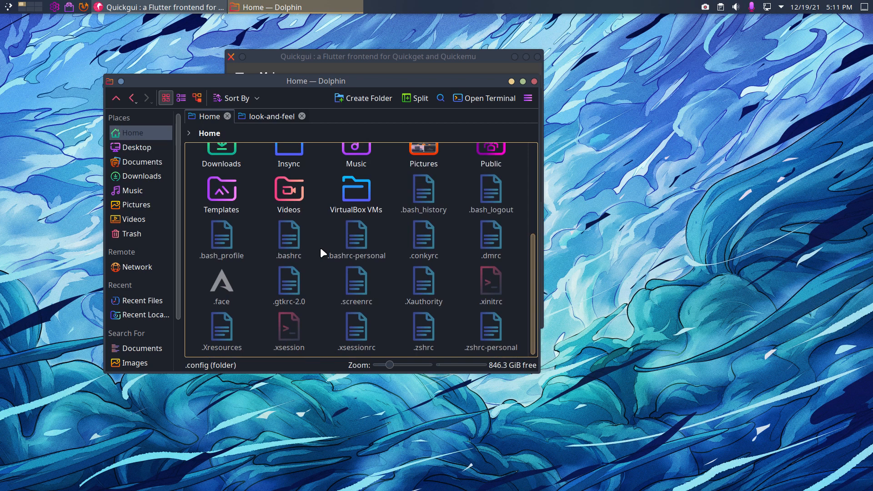
left_click(161, 8)
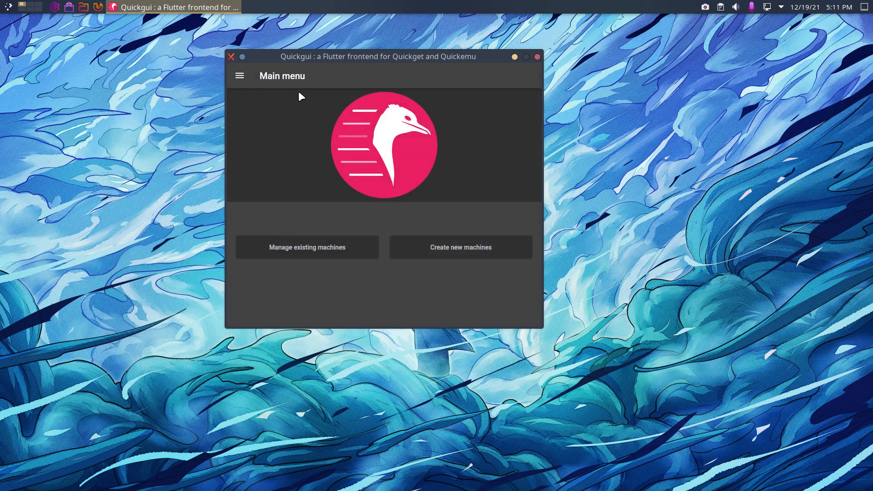
mouse_move(296, 168)
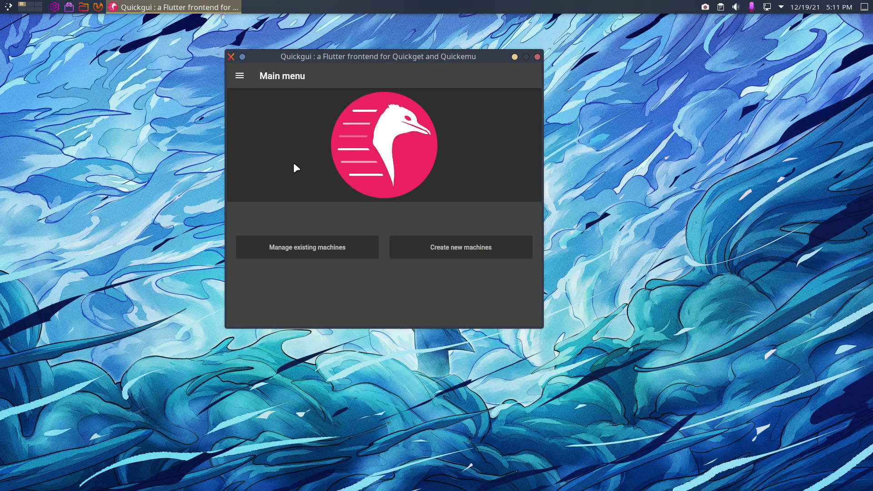
mouse_move(321, 248)
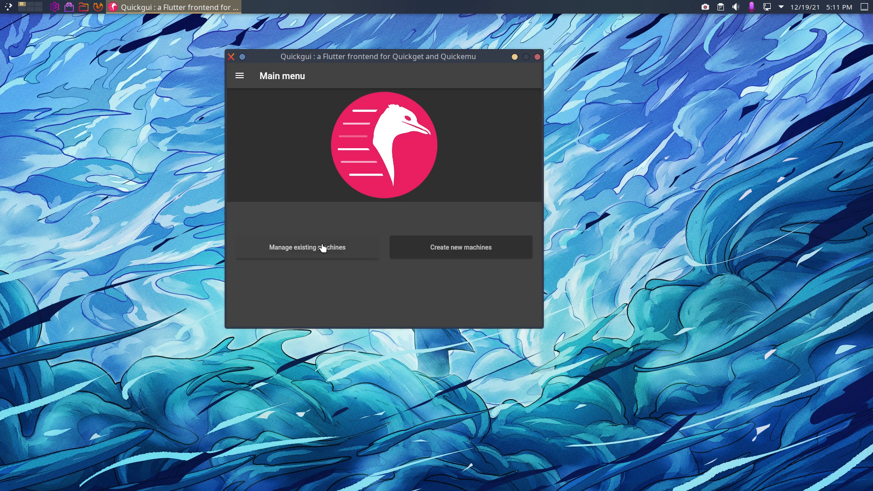
mouse_move(330, 249)
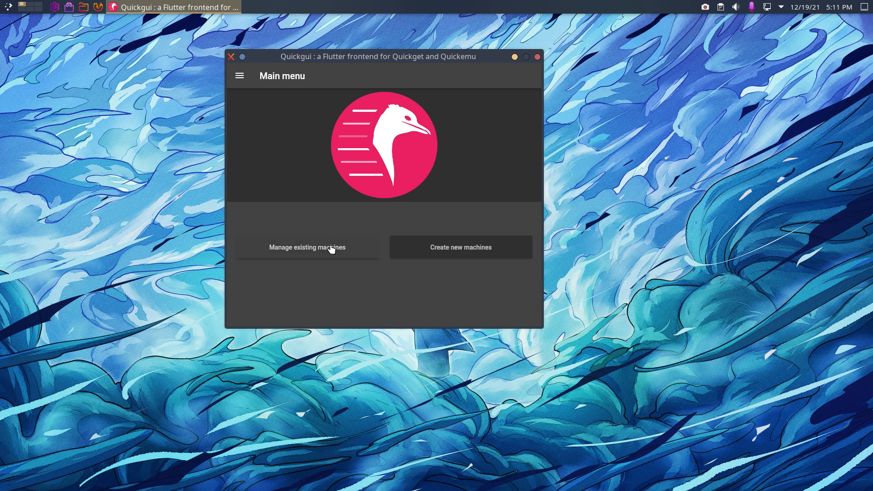
mouse_move(435, 256)
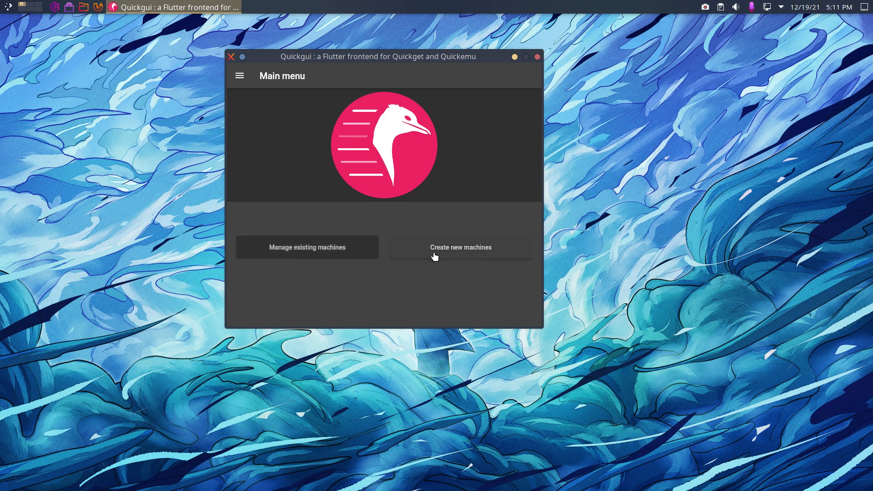
mouse_move(451, 252)
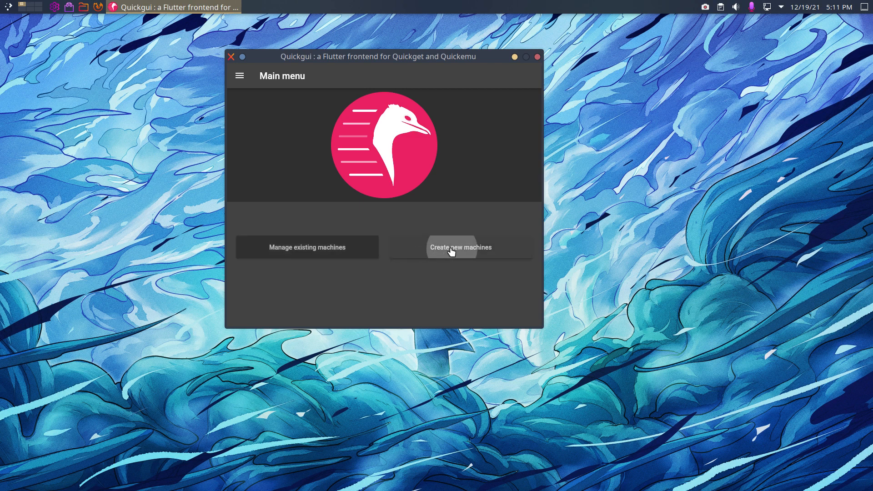
Step: Open the Downloader's operating-system list and scroll up and down through it
left_click(460, 247)
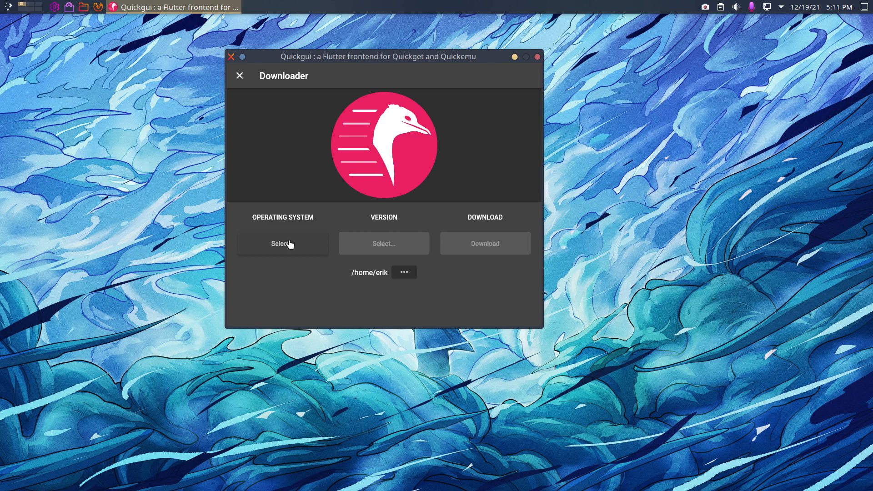
left_click(282, 243)
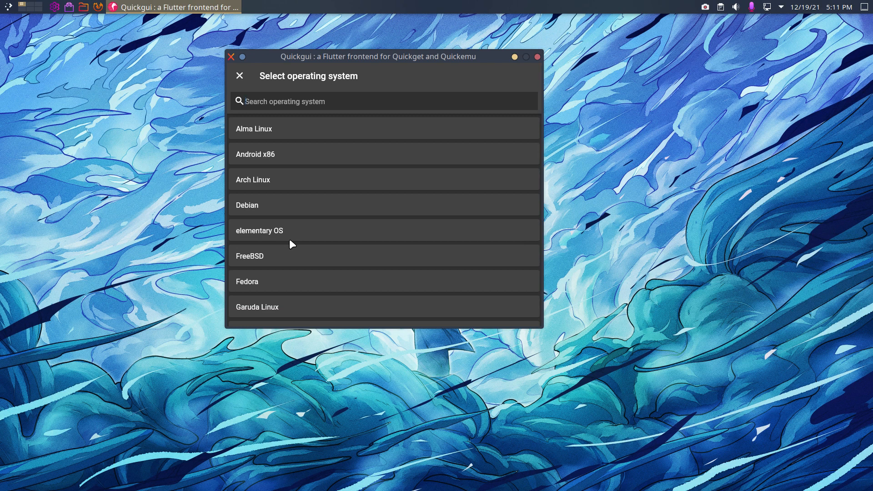
scroll("down", 3)
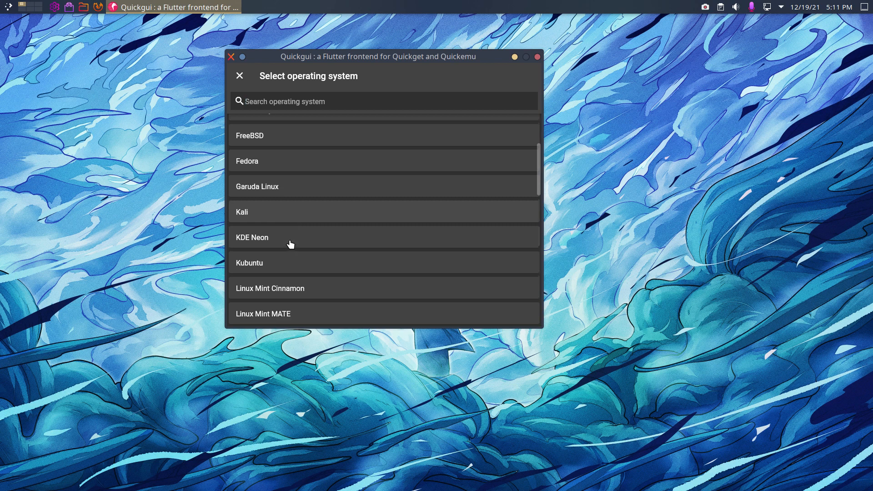
scroll("down", 3)
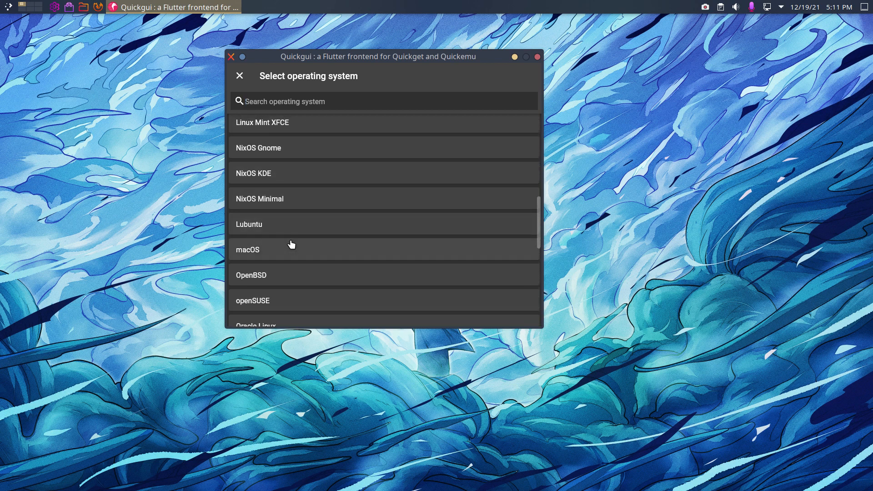
scroll("down", 3)
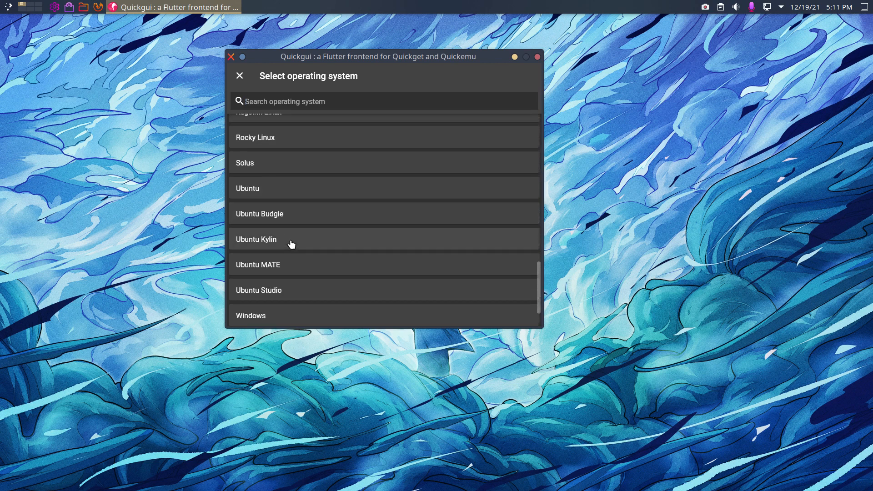
scroll("down", 3)
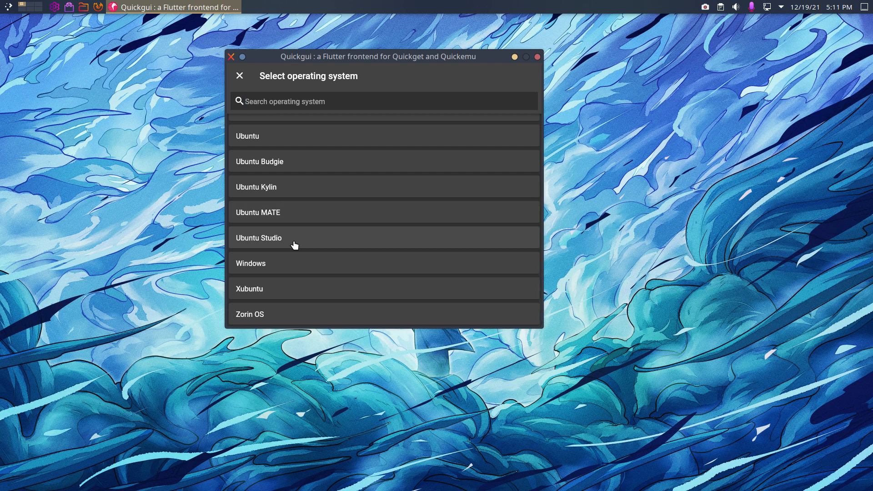
scroll("up", 3)
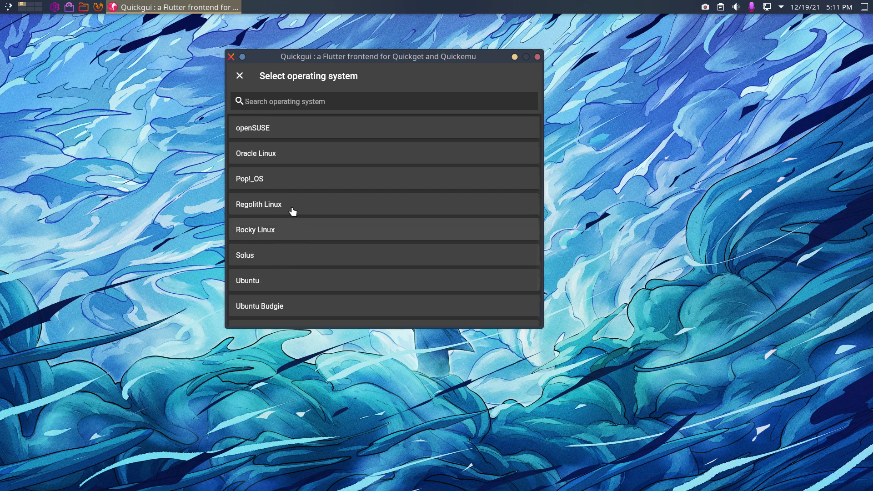
scroll("up", 3)
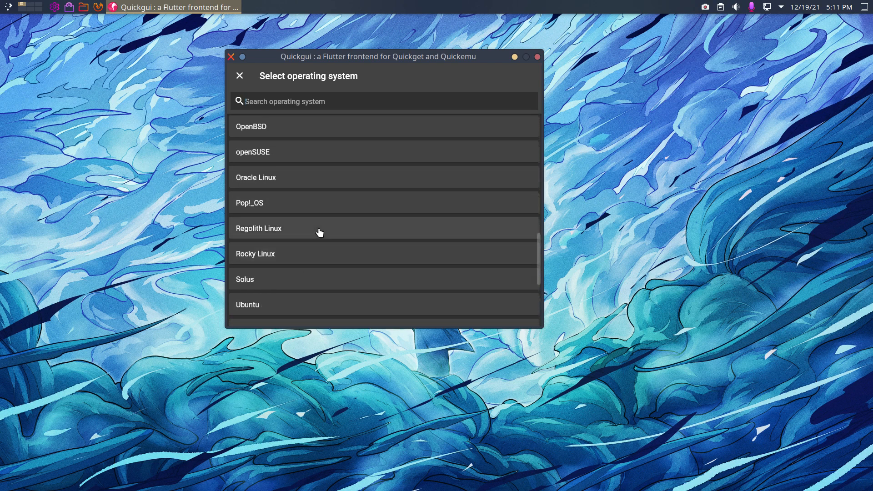
scroll("up", 3)
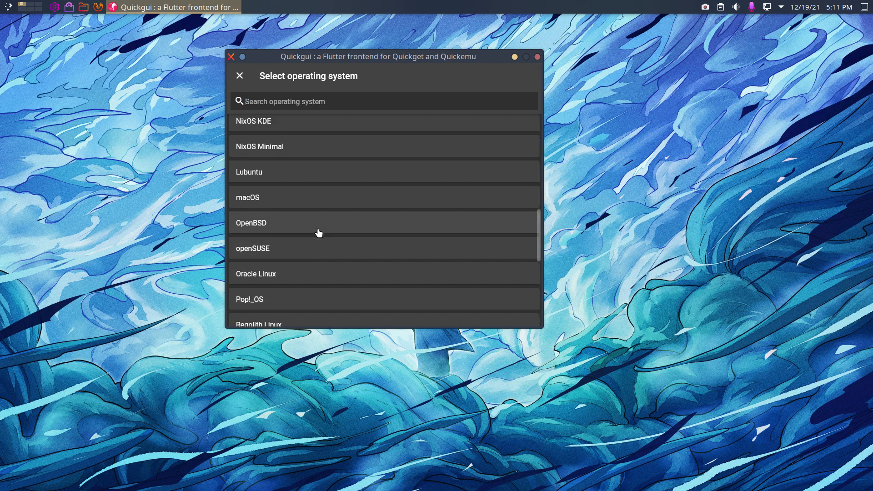
scroll("up", 3)
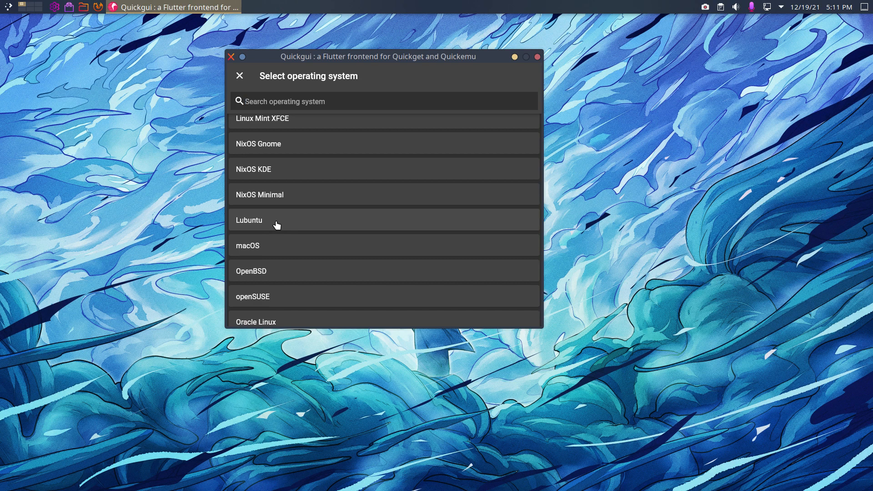
scroll("up", 3)
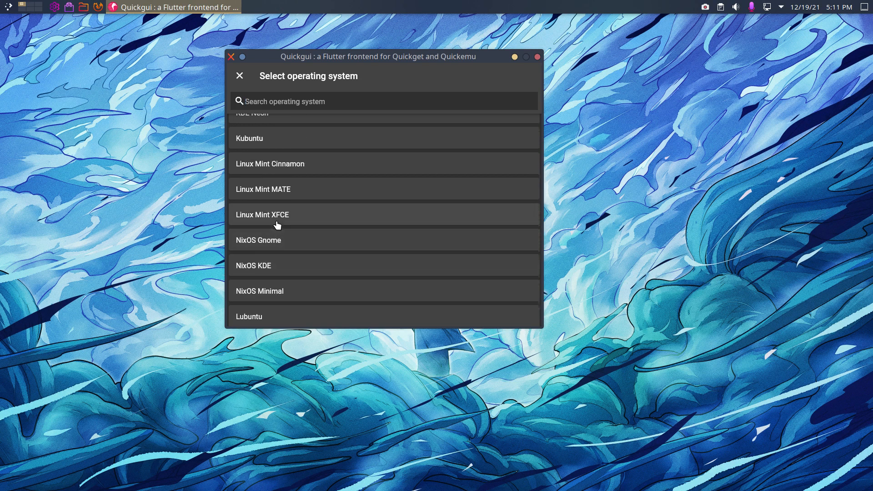
scroll("up", 3)
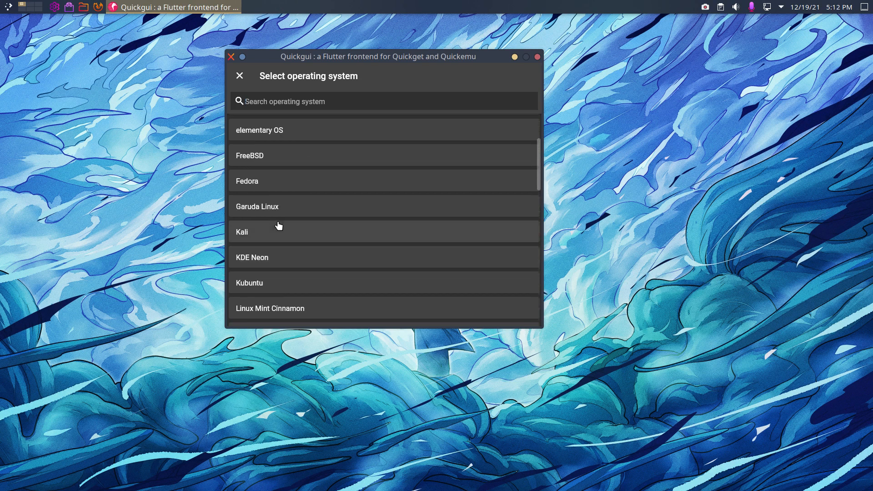
scroll("up", 3)
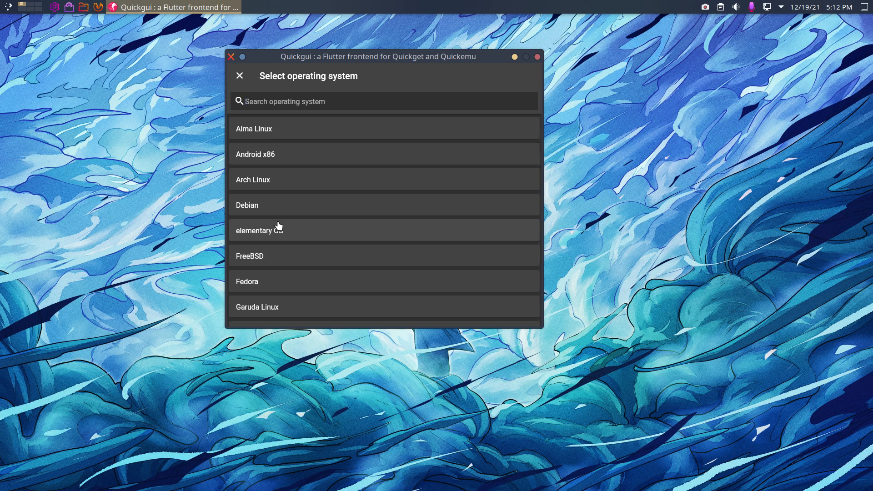
scroll("down", 3)
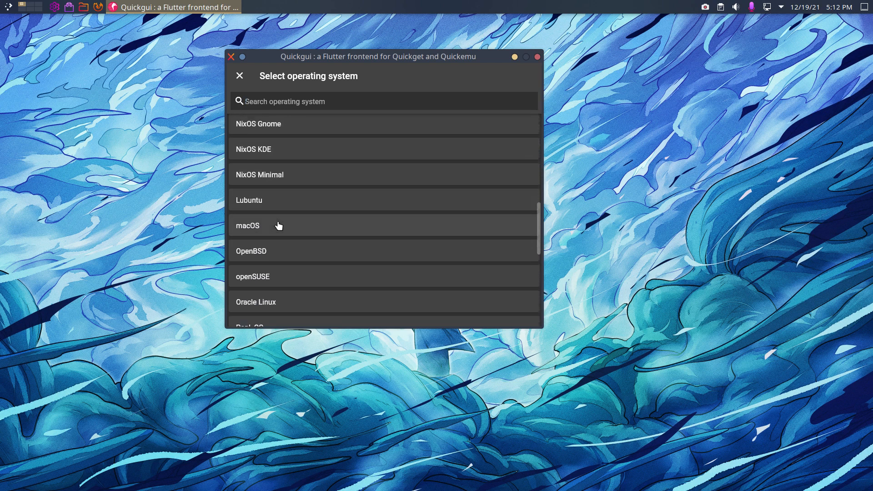
scroll("down", 3)
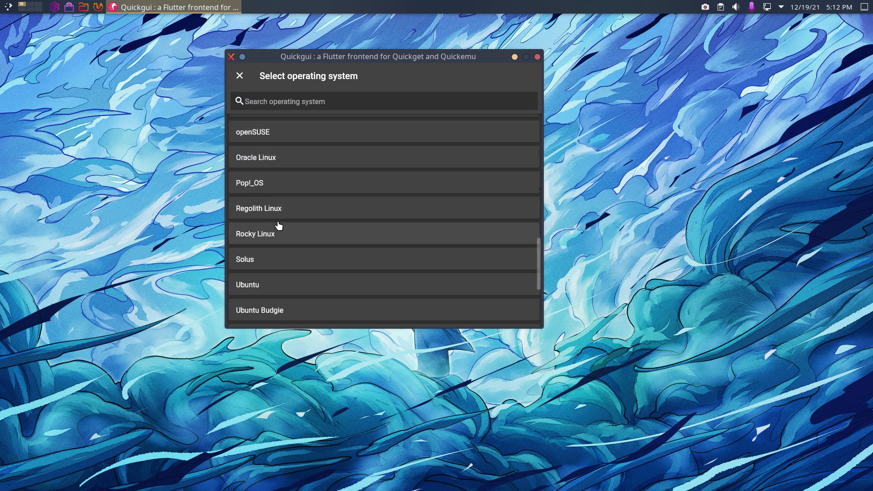
scroll("down", 3)
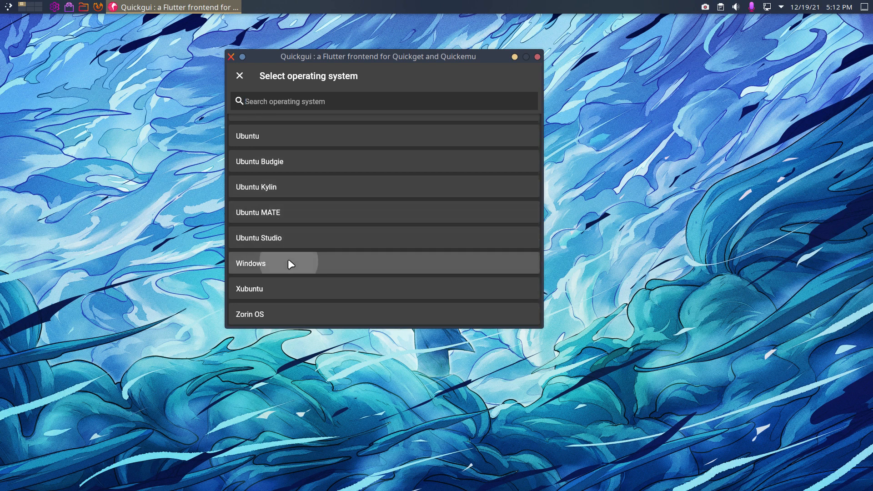
Step: Pick Windows, view versions 8, 10 and 11, and close without choosing
left_click(251, 263)
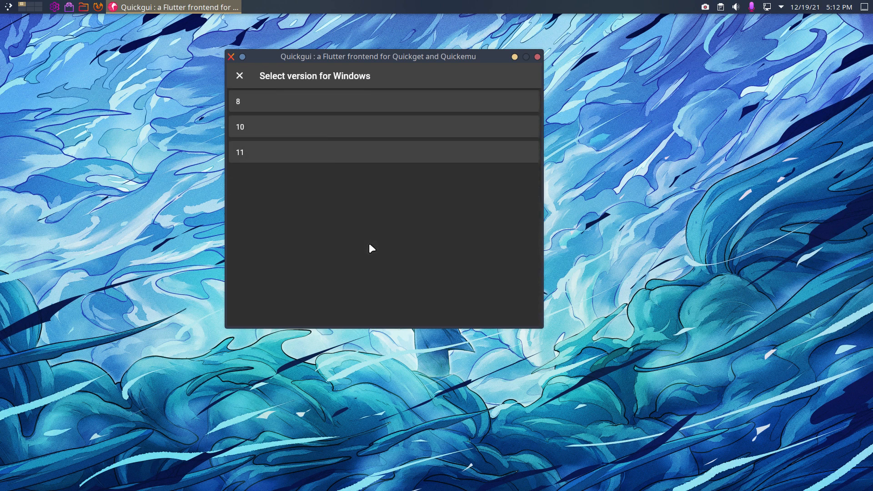
left_click(240, 75)
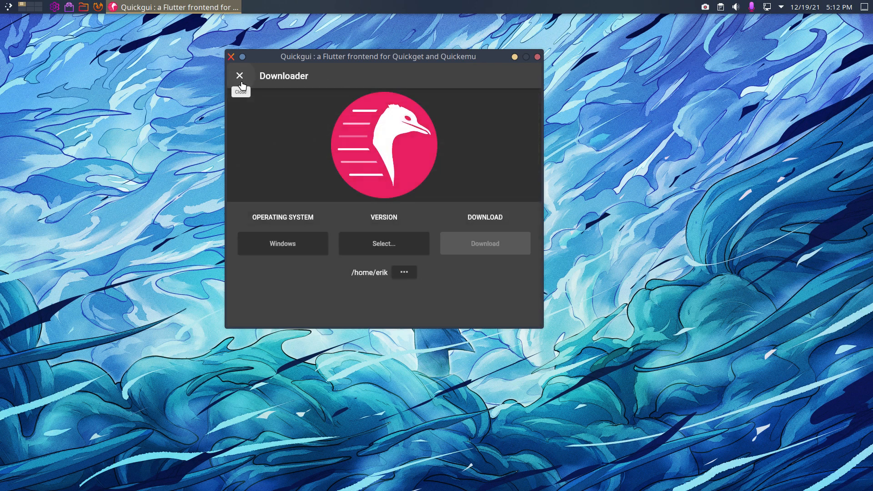
left_click(240, 75)
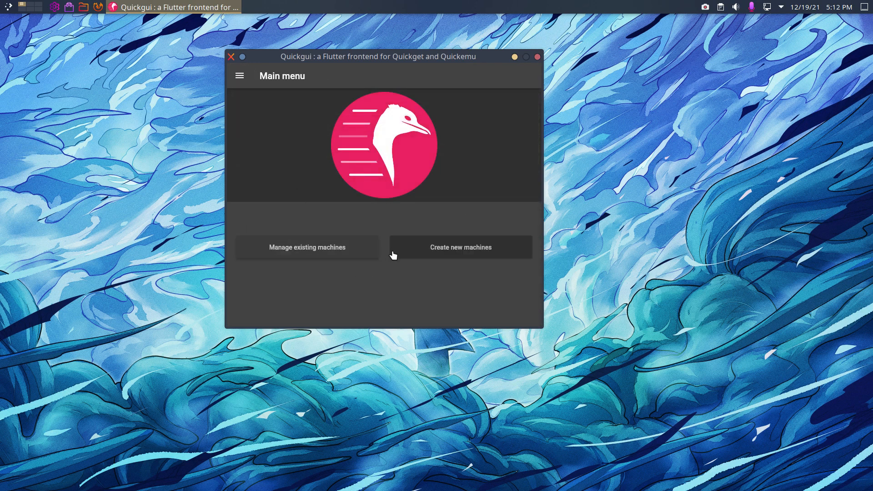
Step: Reopen the operating-system list and scroll down past Windows and Xubuntu to Zorin OS
left_click(461, 247)
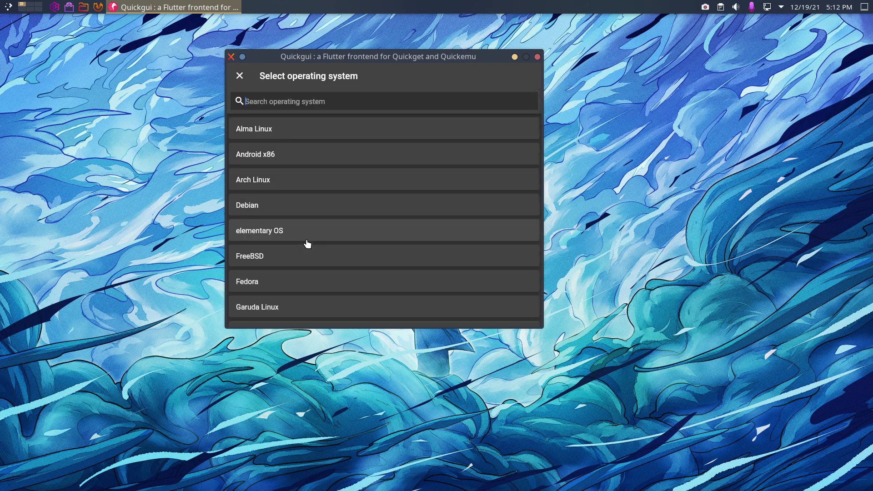
scroll("down", 3)
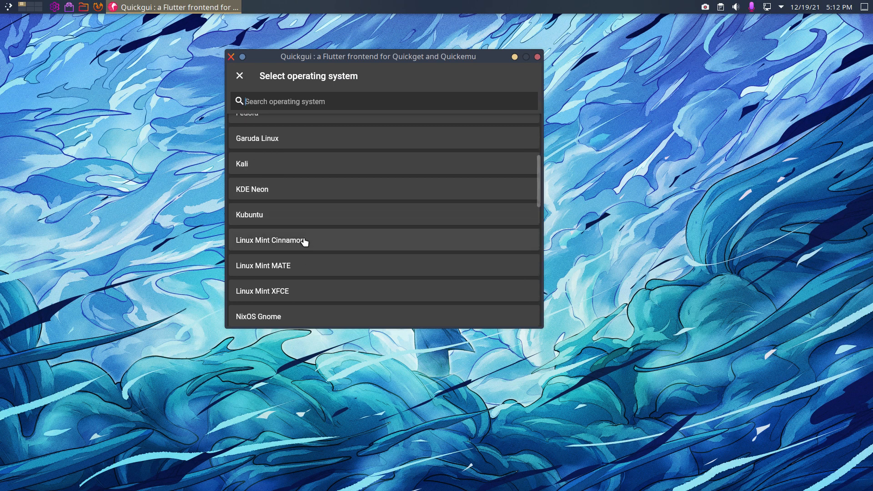
scroll("down", 3)
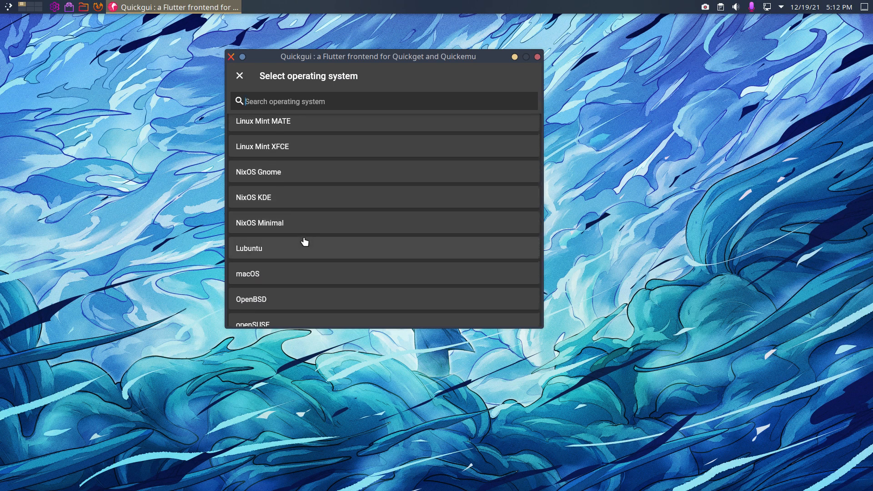
scroll("down", 3)
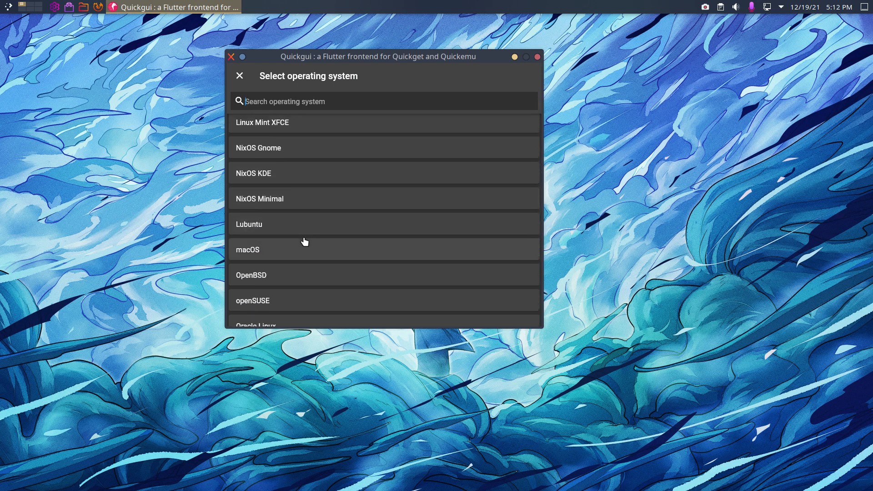
scroll("down", 3)
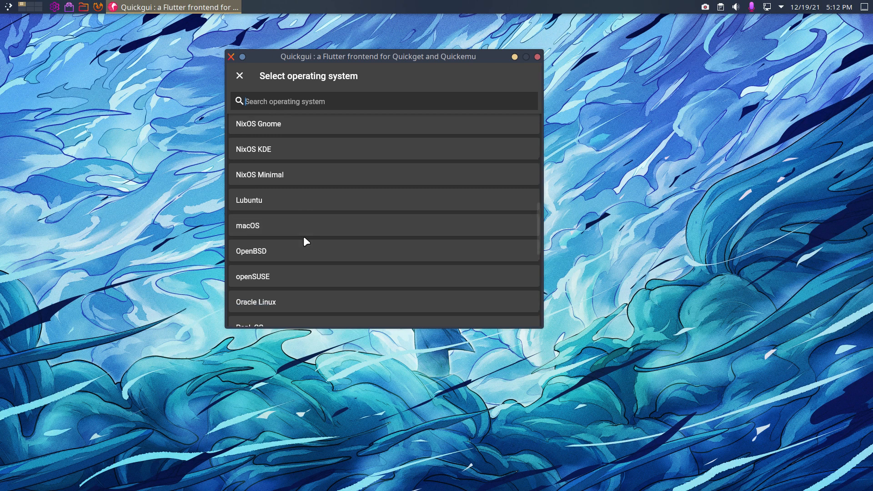
scroll("down", 3)
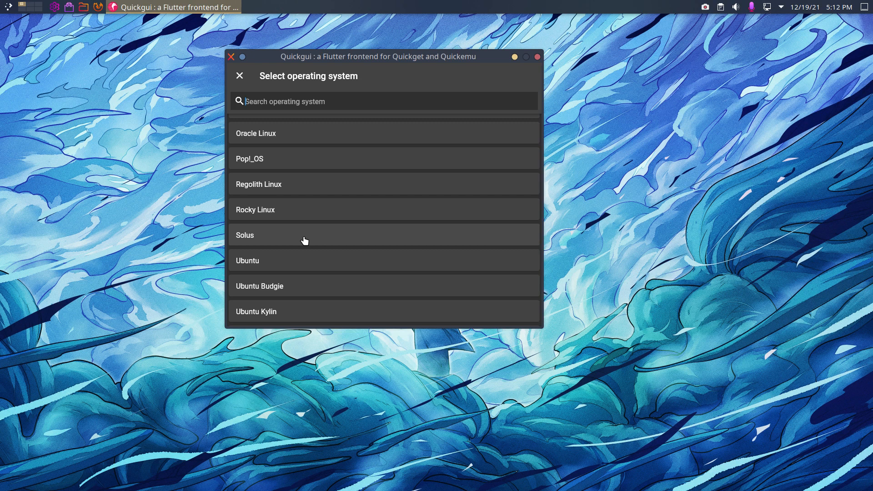
mouse_move(342, 61)
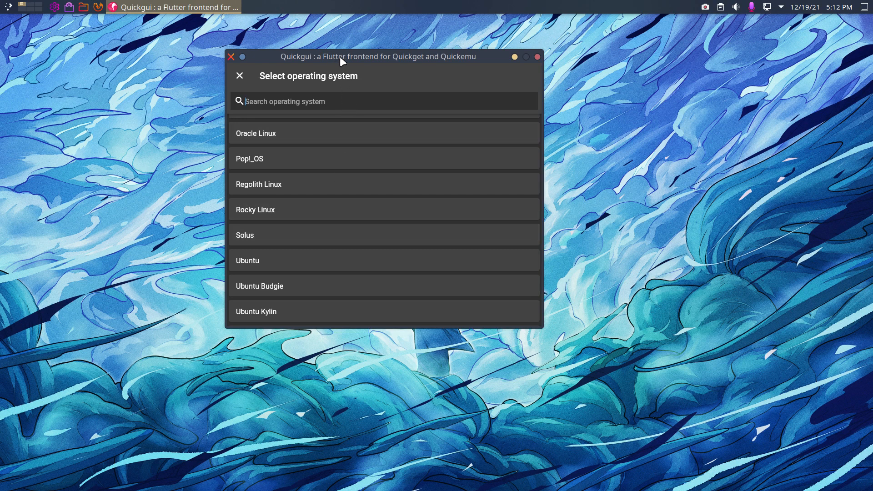
mouse_move(460, 64)
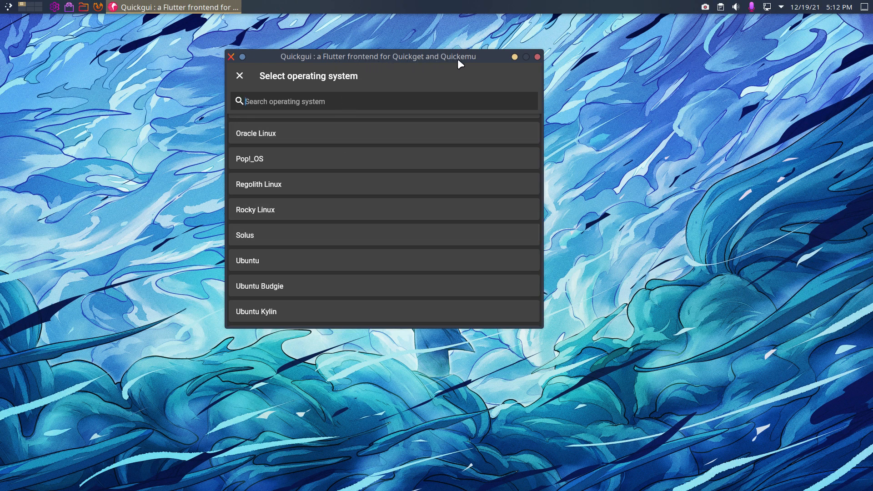
mouse_move(240, 75)
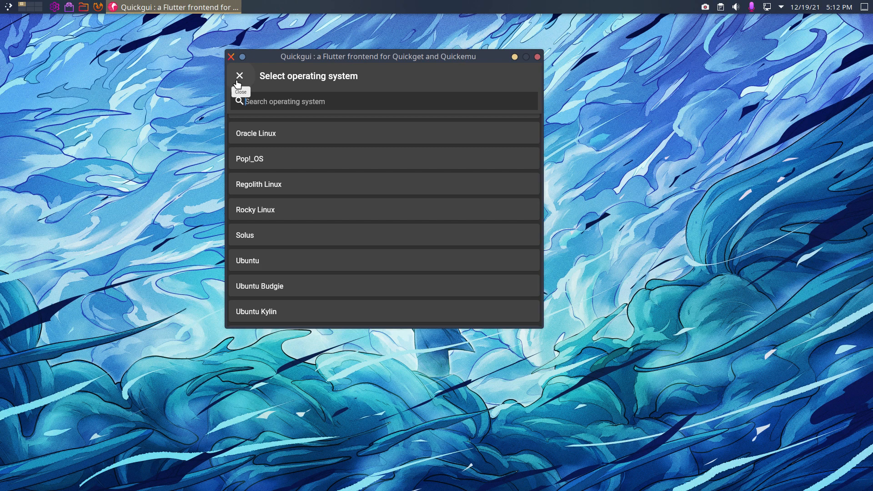
mouse_move(314, 250)
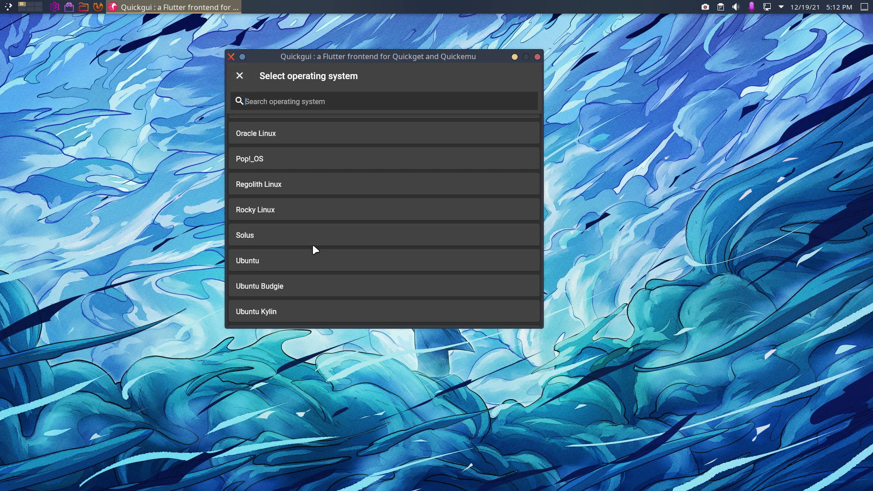
mouse_move(275, 233)
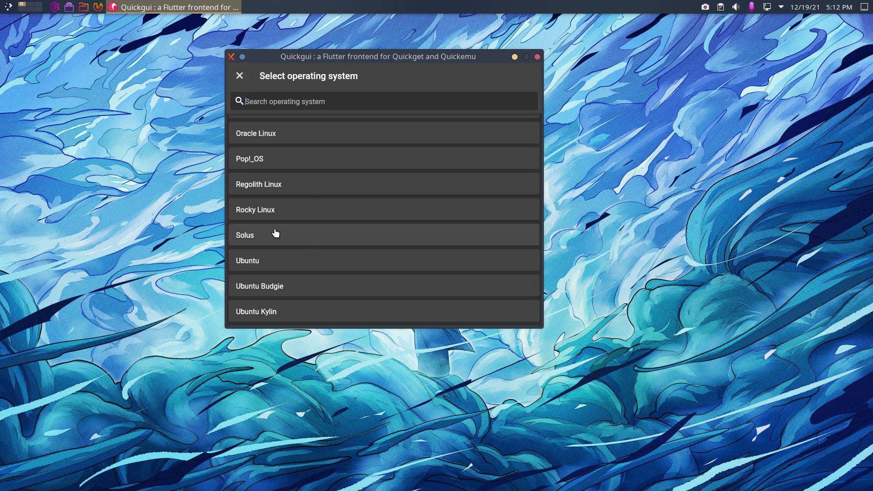
mouse_move(272, 185)
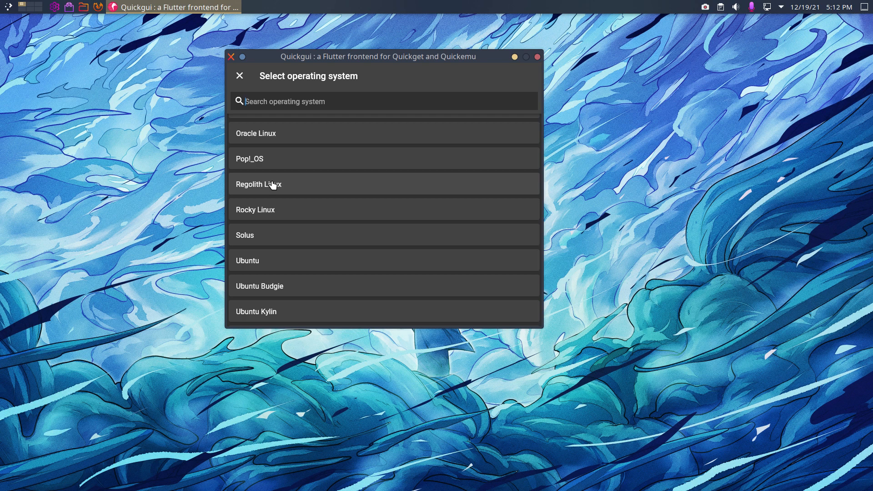
scroll("down", 3)
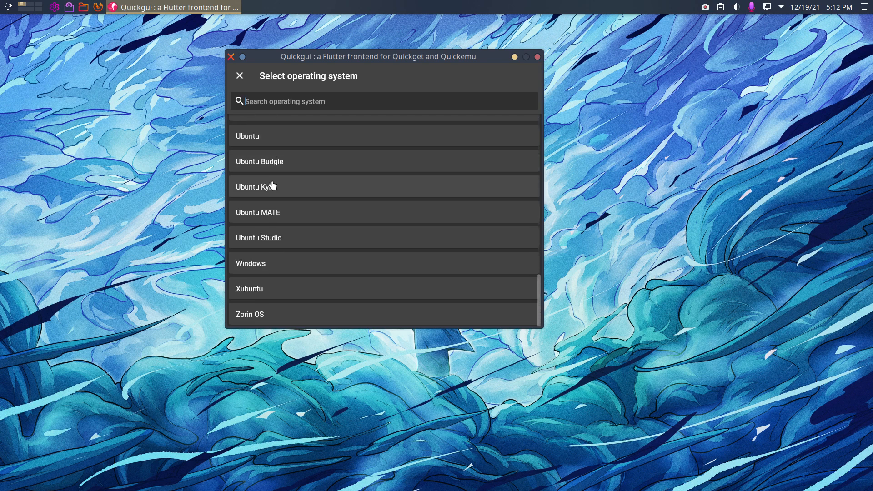
mouse_move(239, 76)
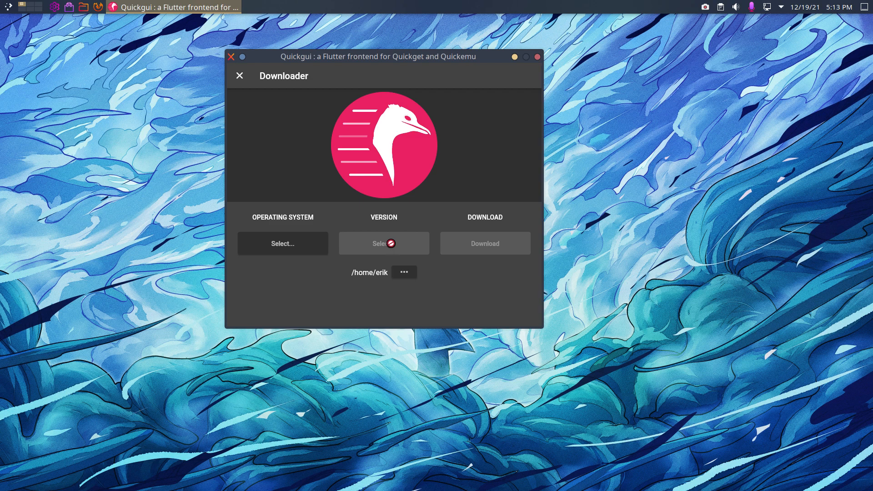
left_click(282, 243)
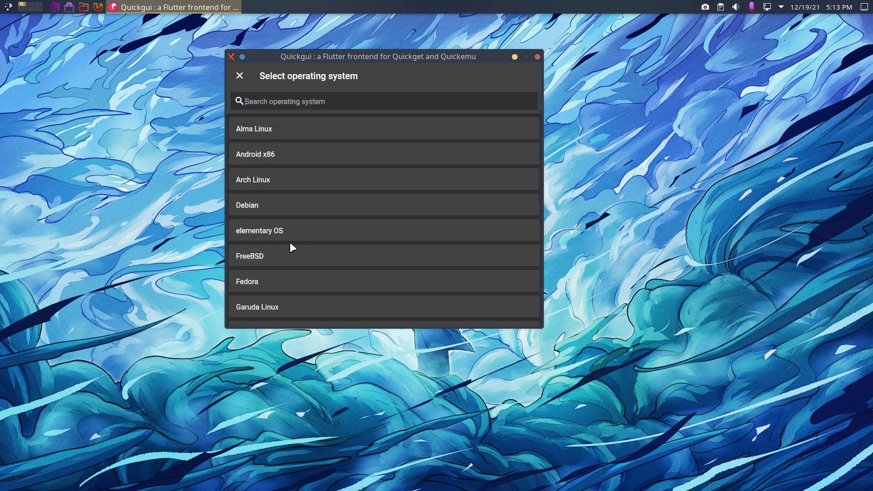
left_click(239, 75)
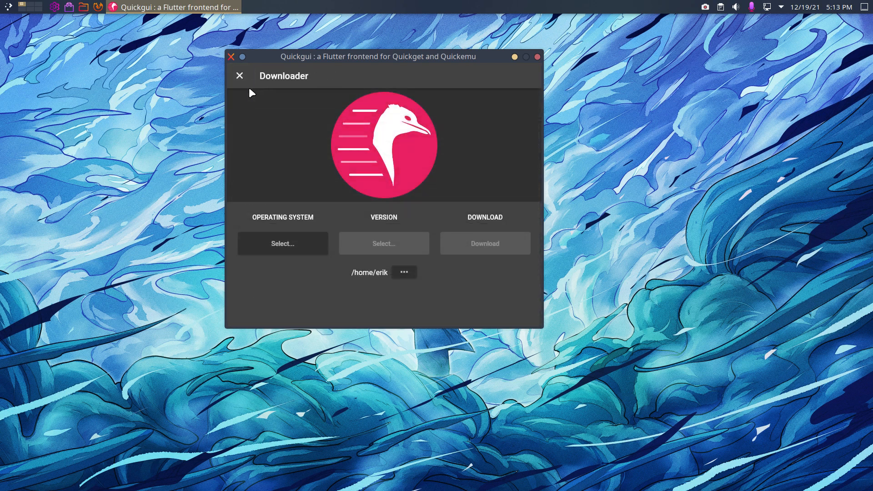